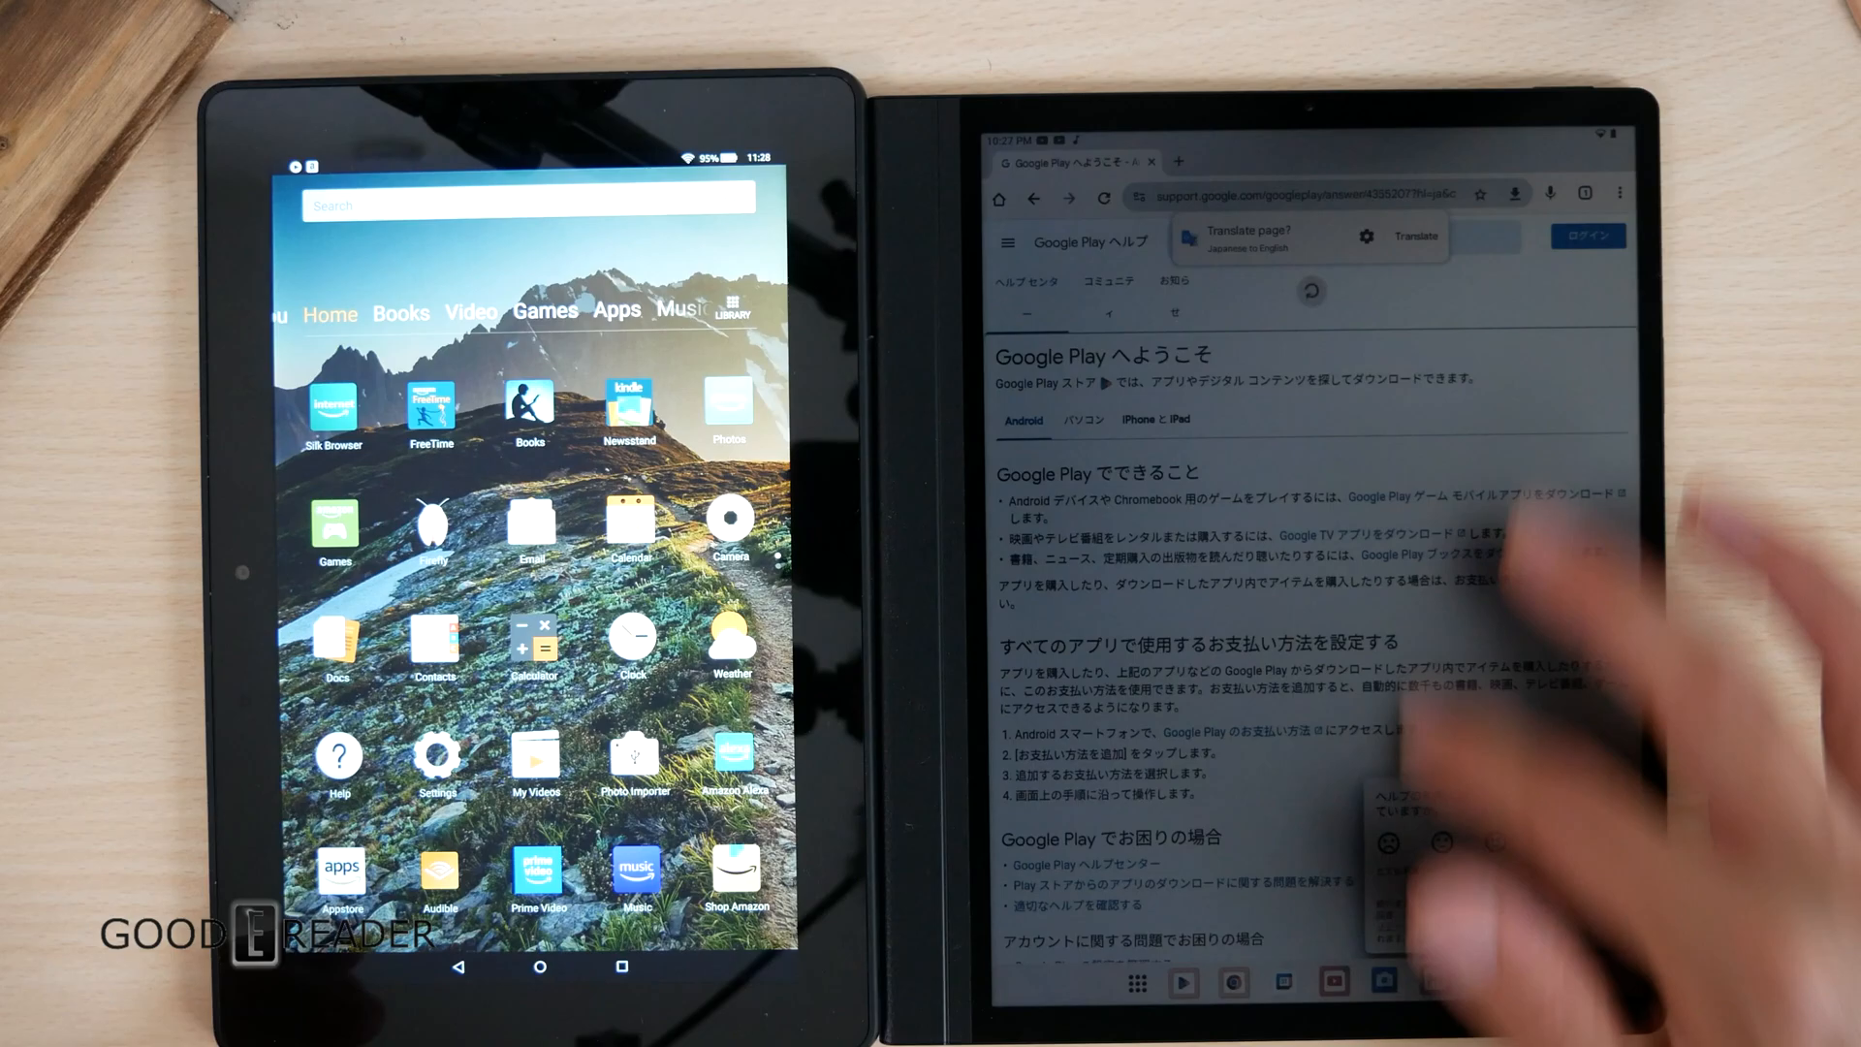
pyautogui.scroll(-3)
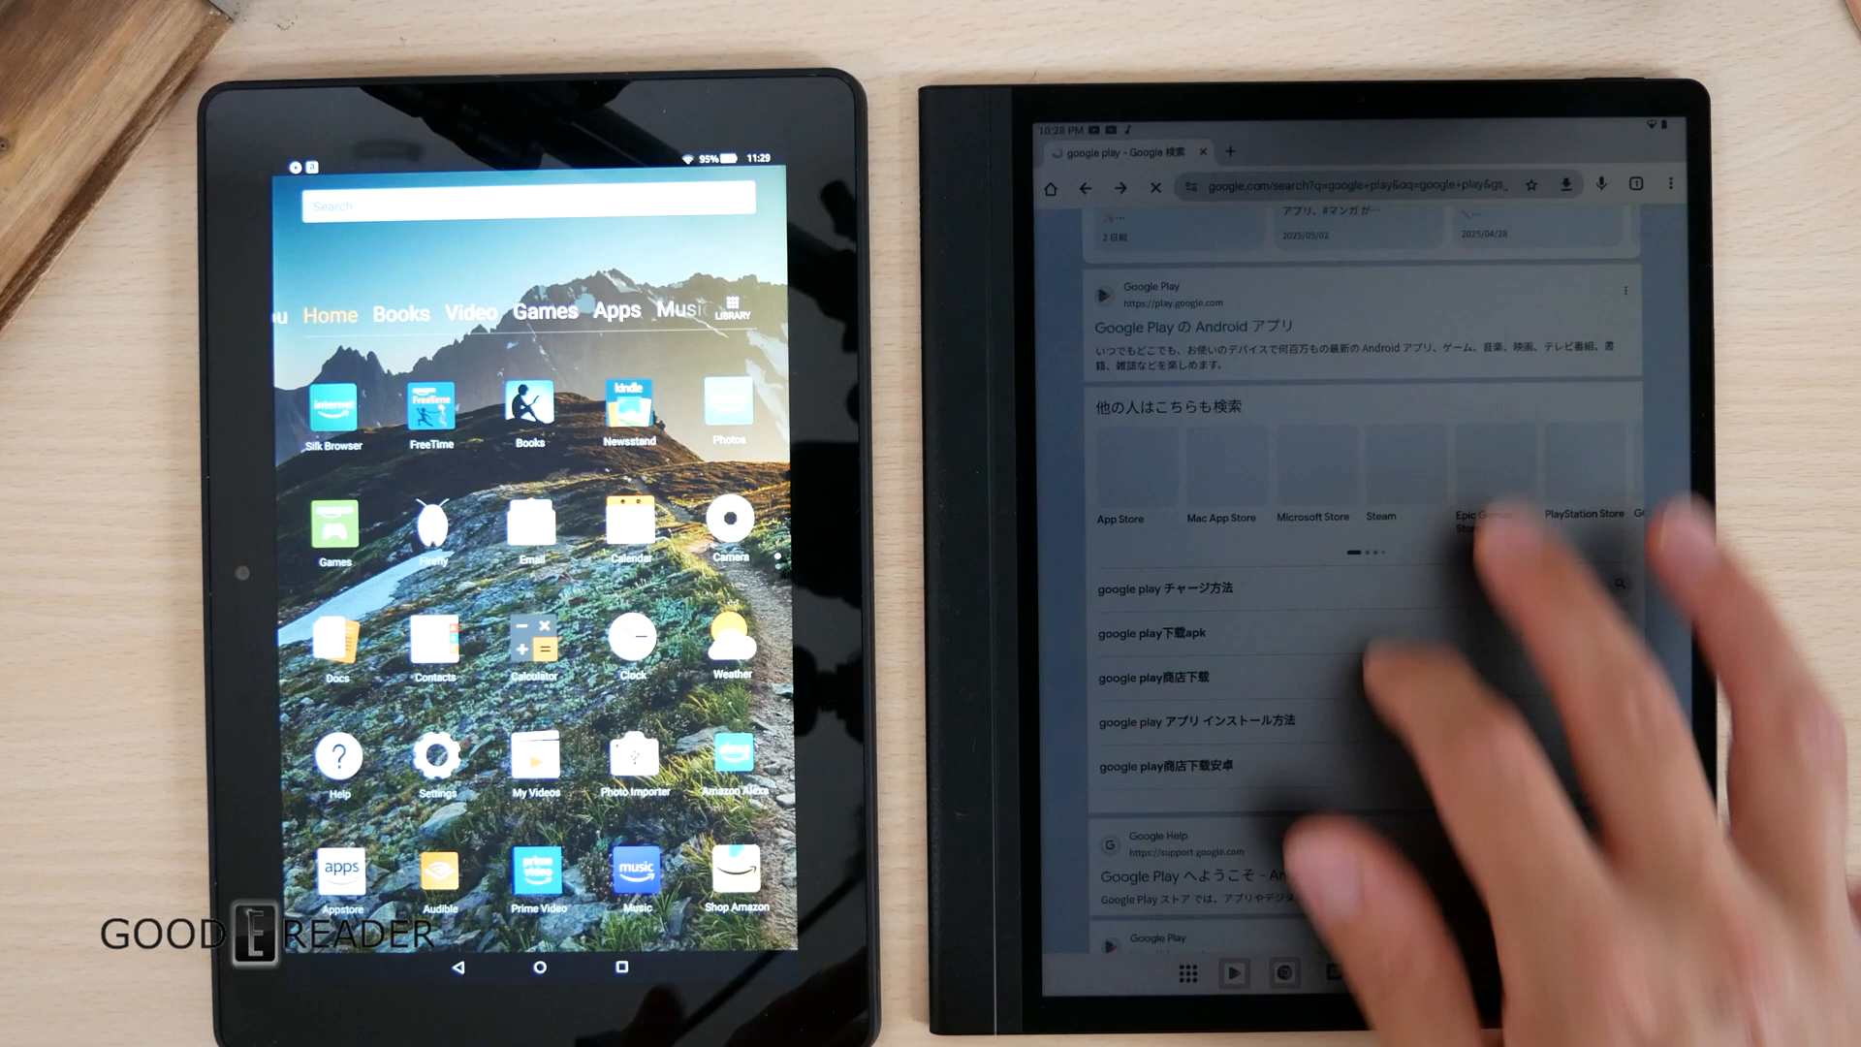
pyautogui.scroll(-3)
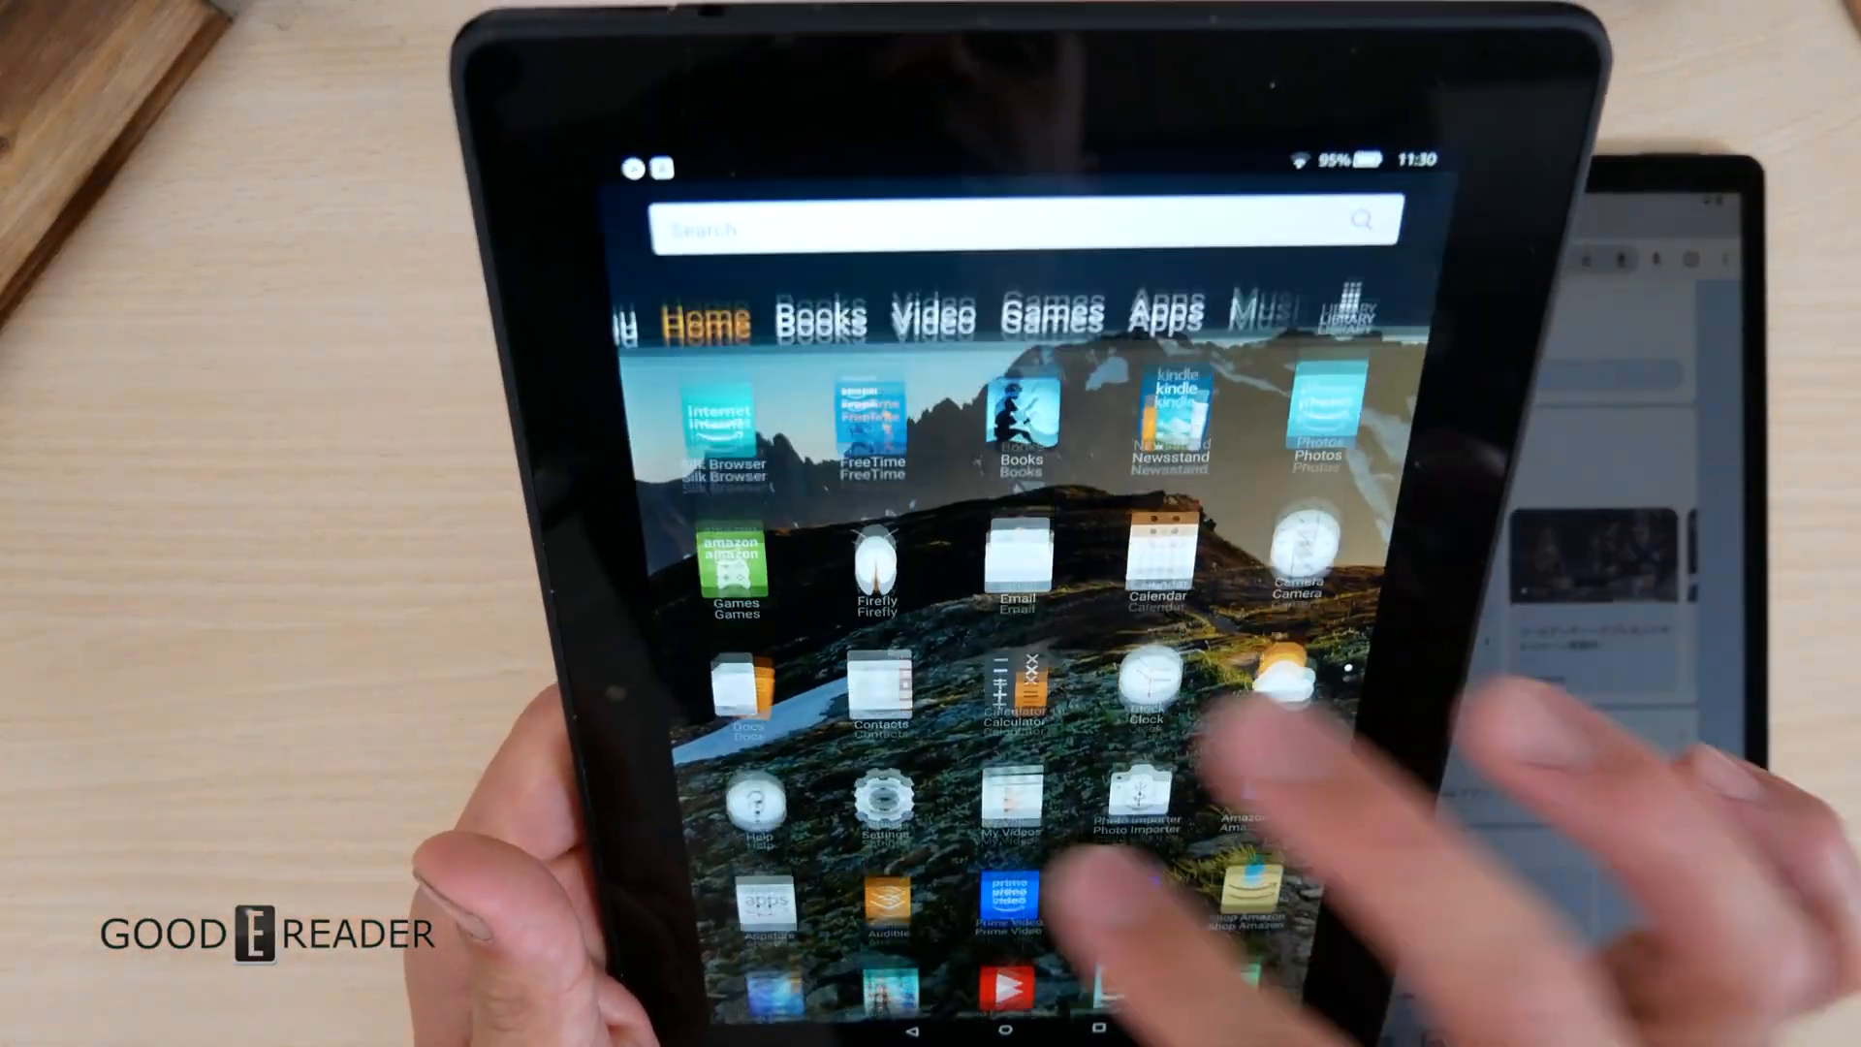
pyautogui.click(816, 320)
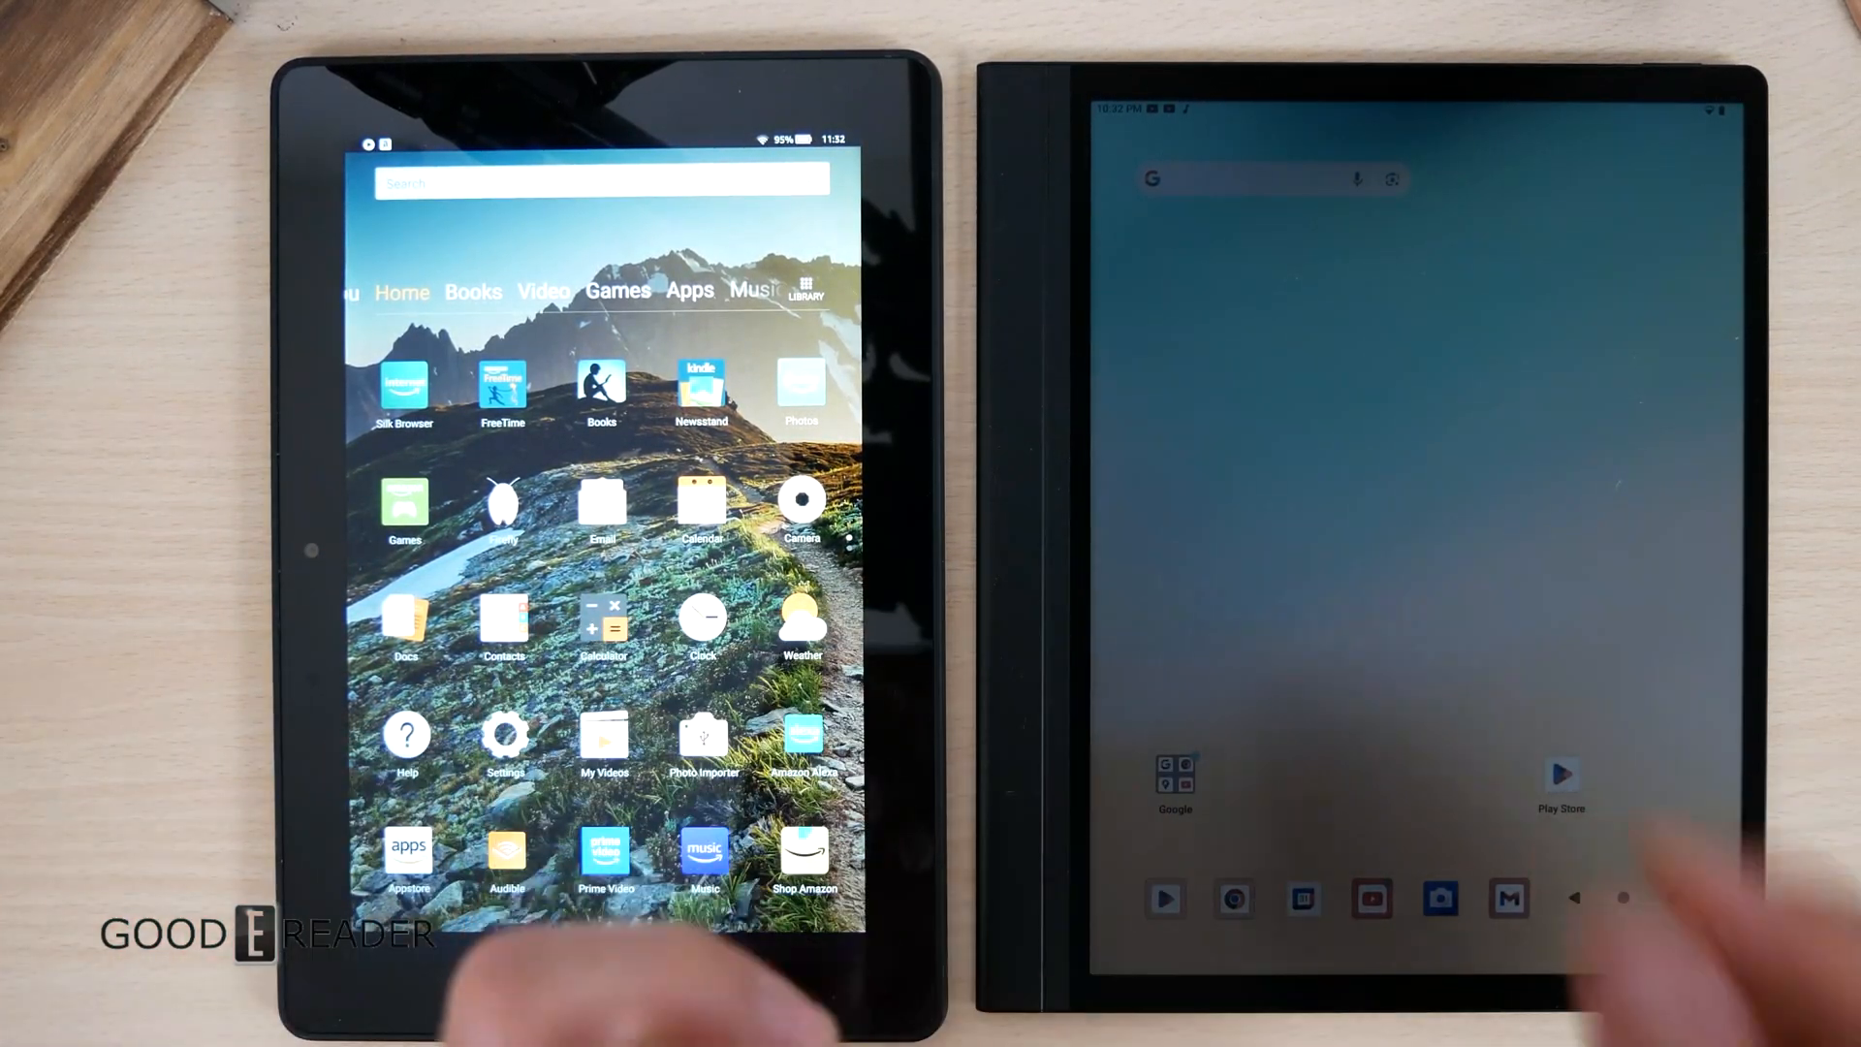
pyautogui.click(403, 290)
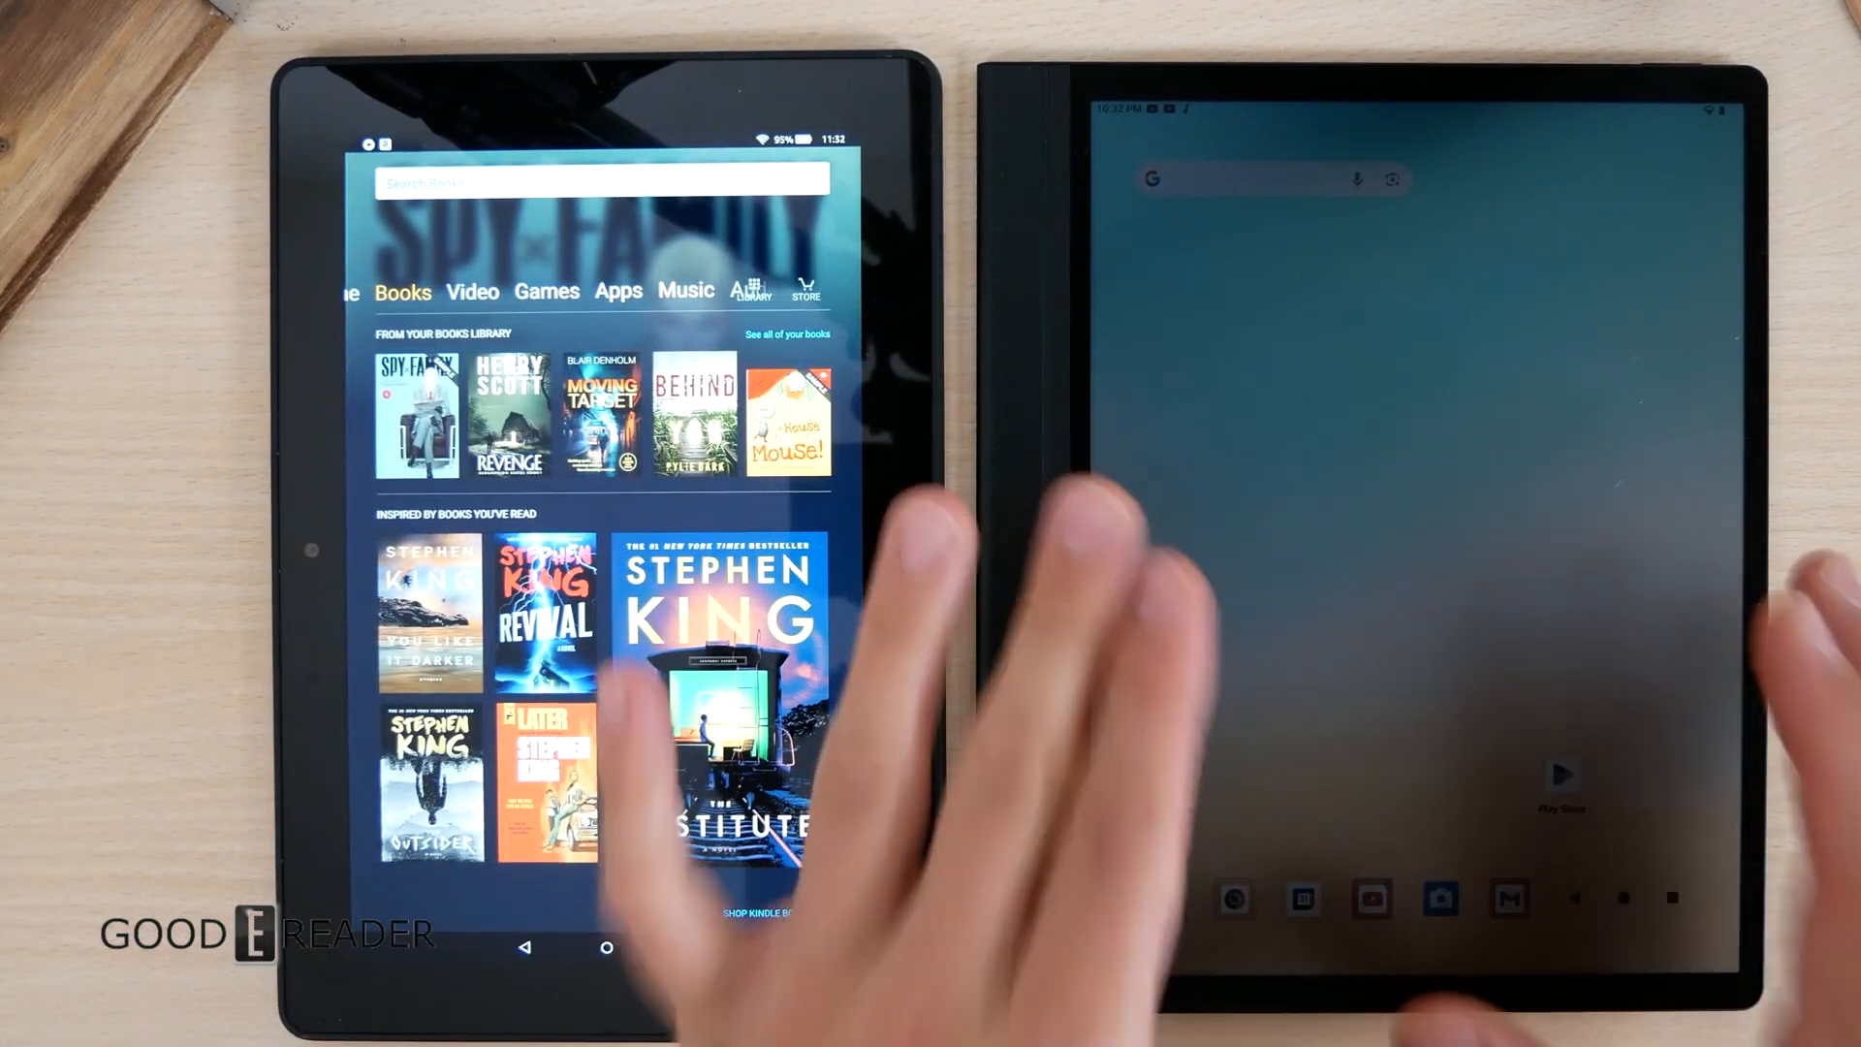